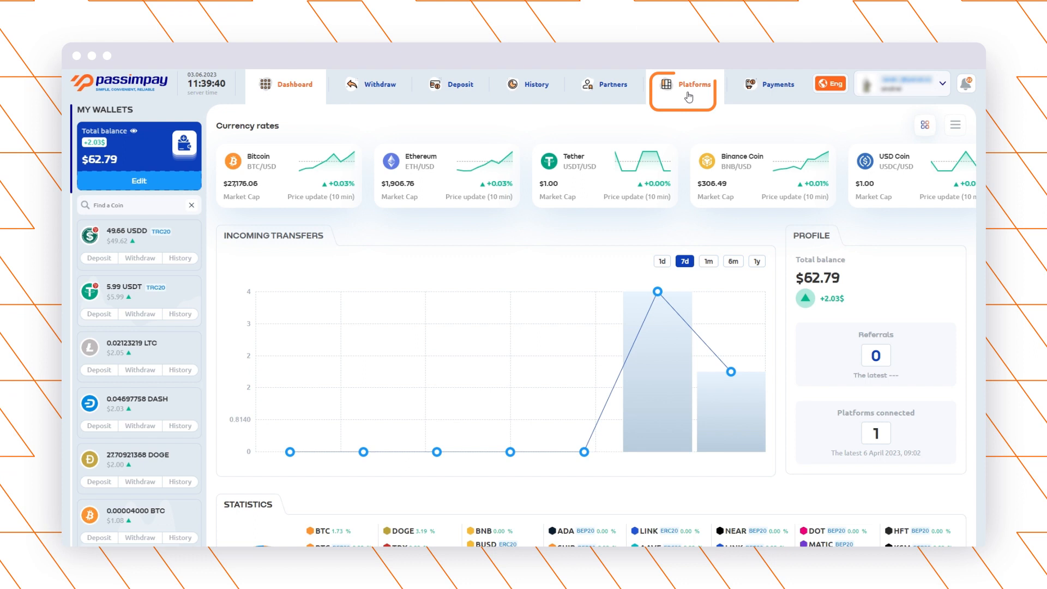
Start a new project from Platforms, name it 'test' and choose its accepted cryptocurrencies
click(696, 84)
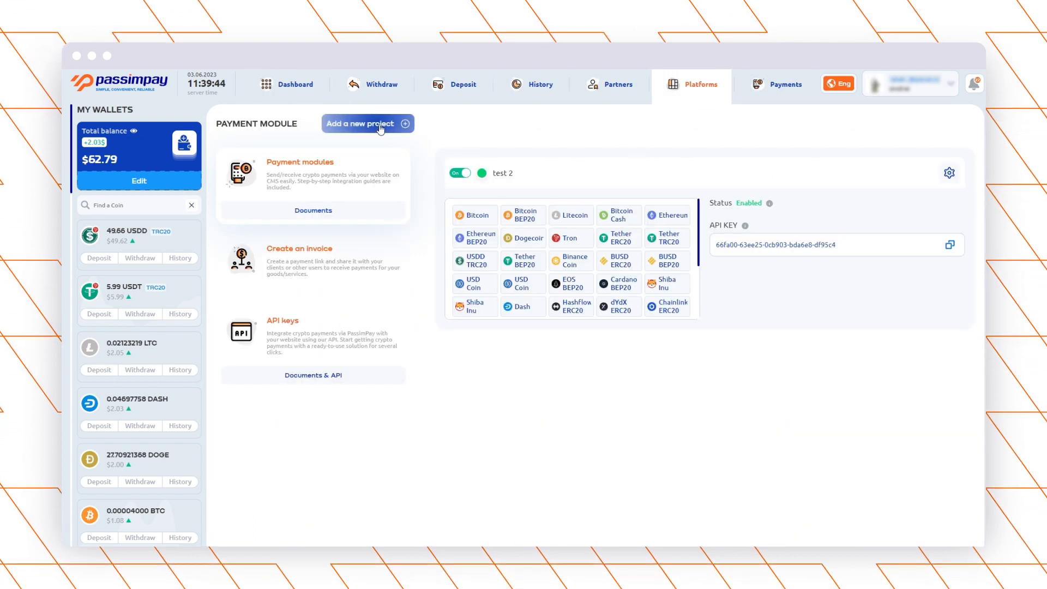
click(368, 123)
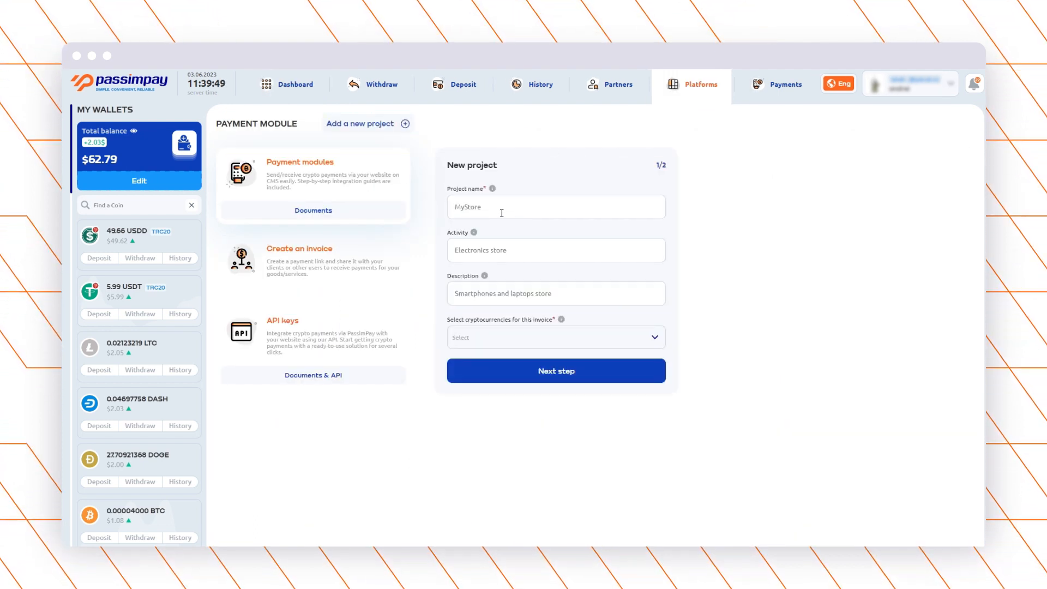
text(te)
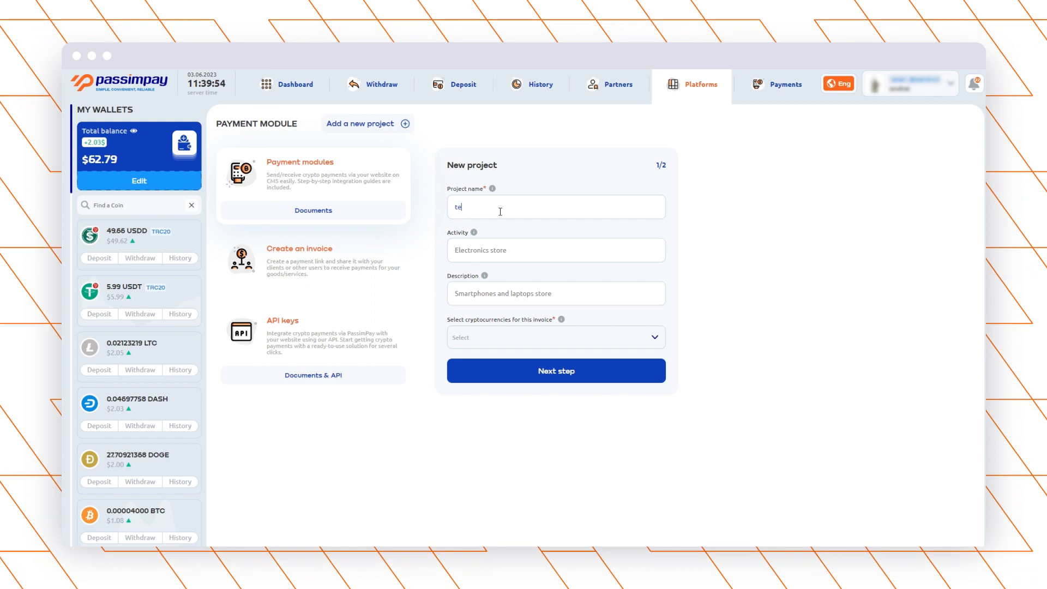
text(st)
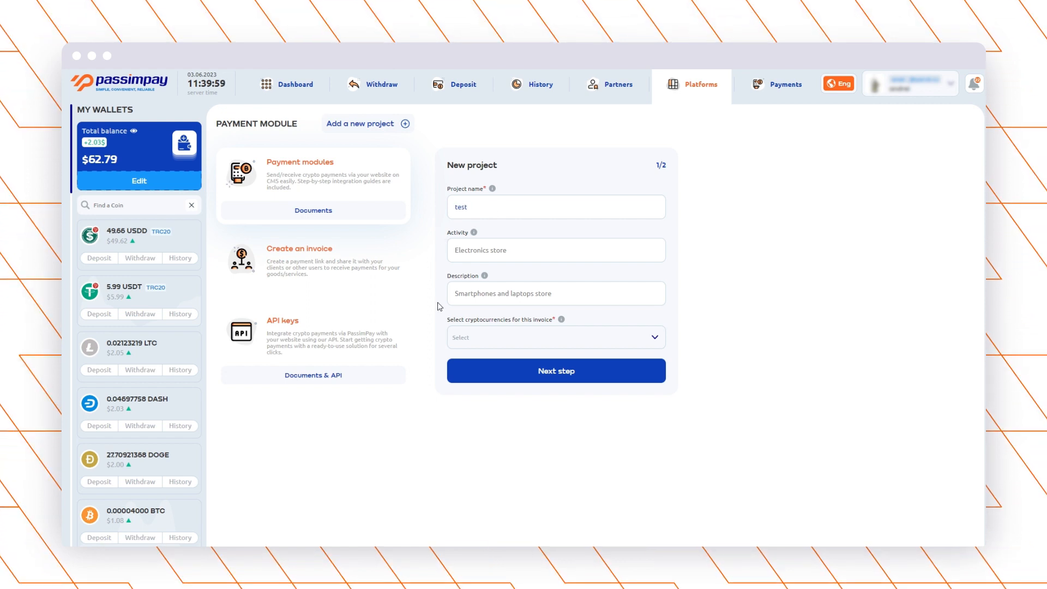
click(555, 337)
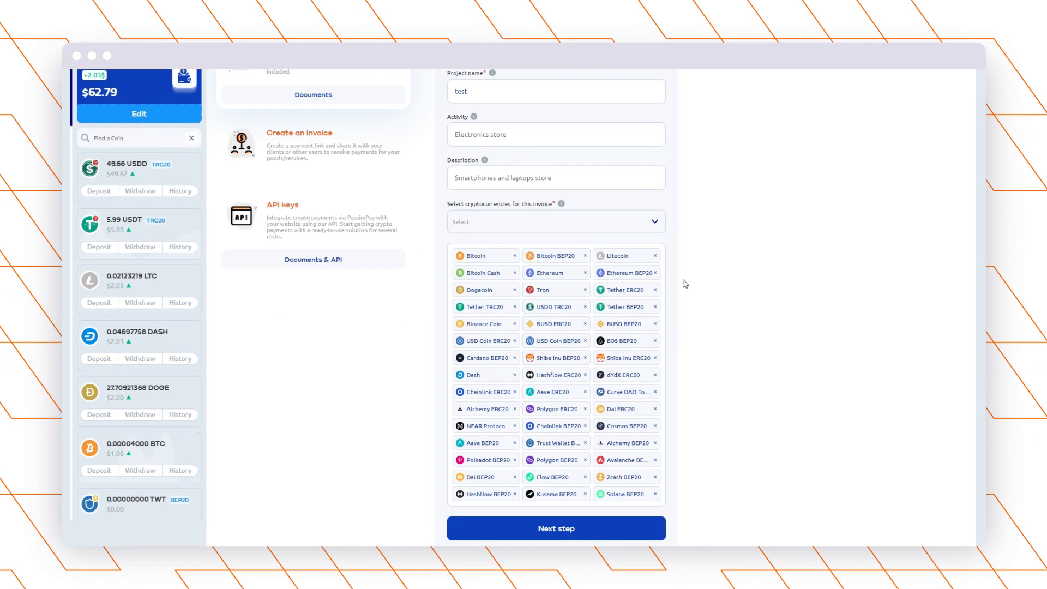
Enter test.com as the project's site on the second step and save the project
click(556, 527)
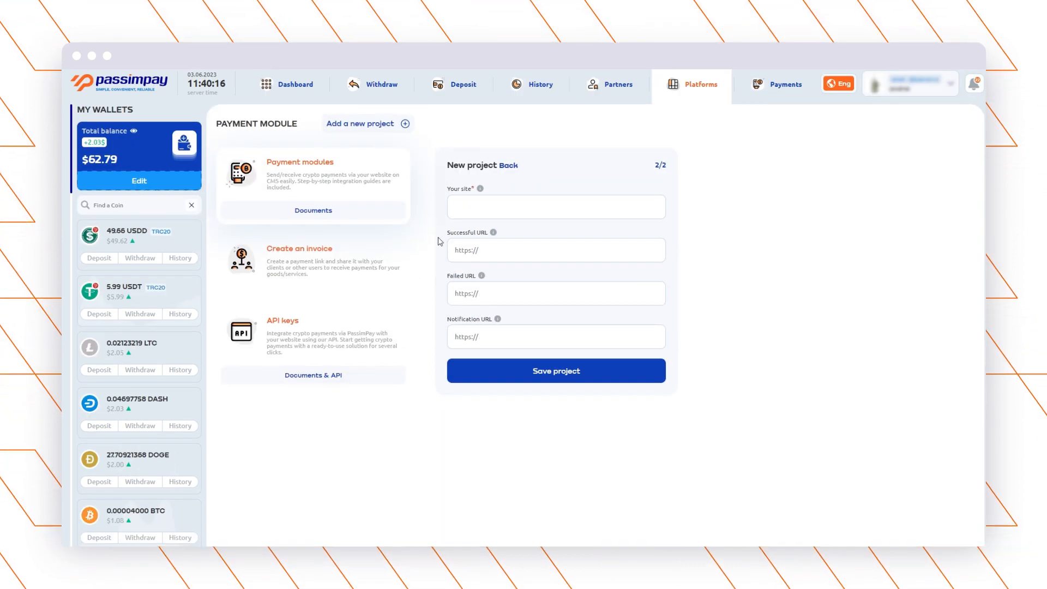
text(test.com)
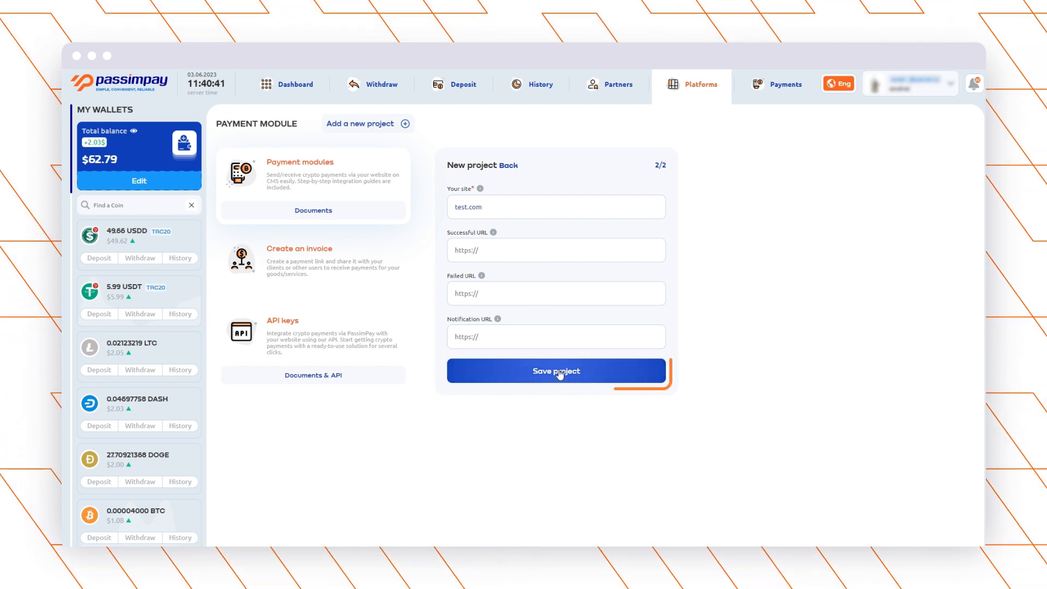
click(556, 371)
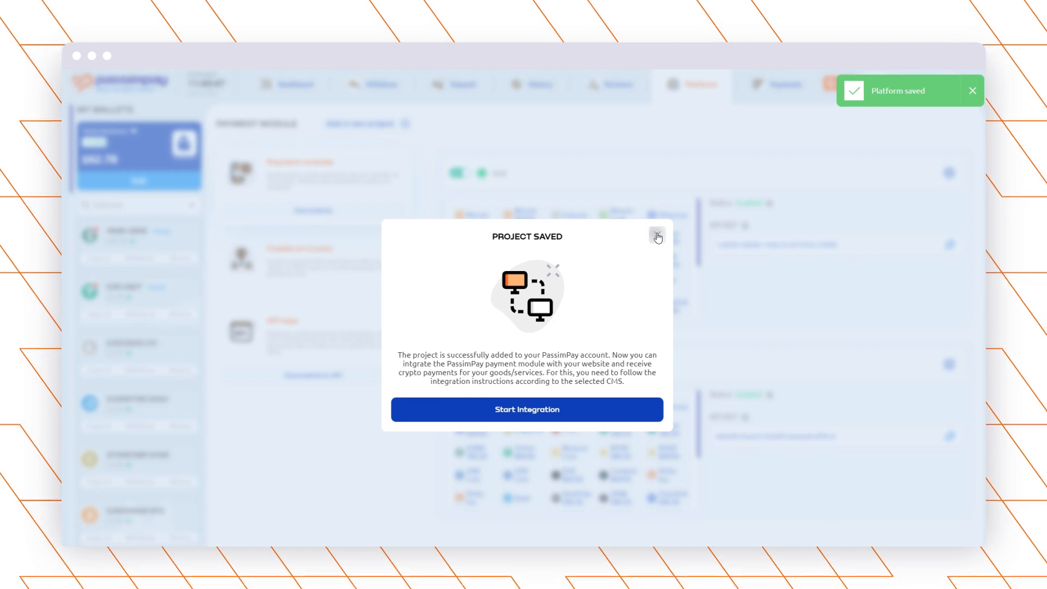
Dismiss the saved confirmation, check the test project's settings, then go to Merchant > CMS Plugins
click(657, 237)
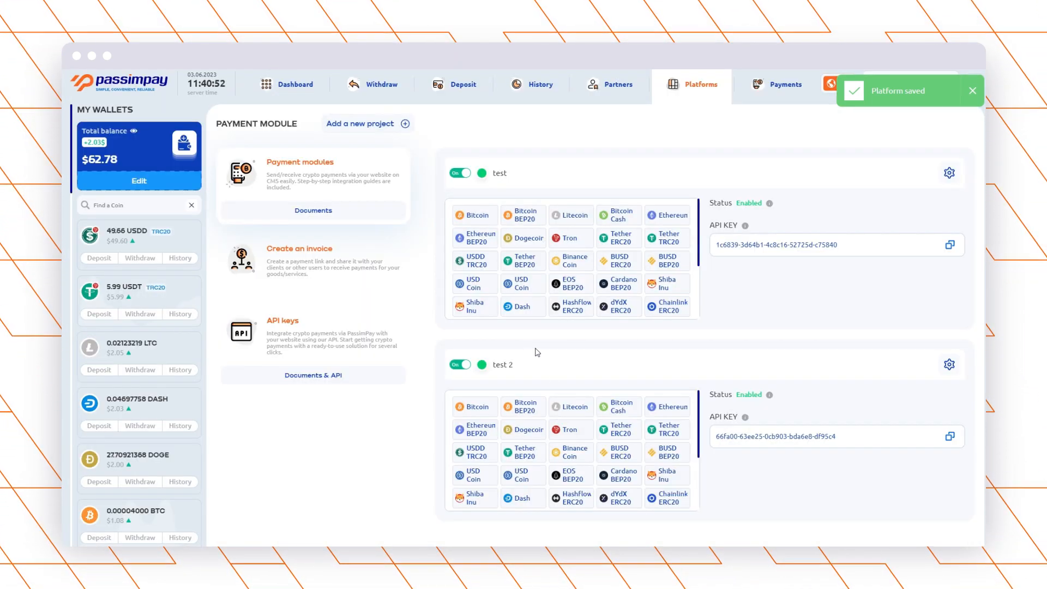
mouse_move(679, 174)
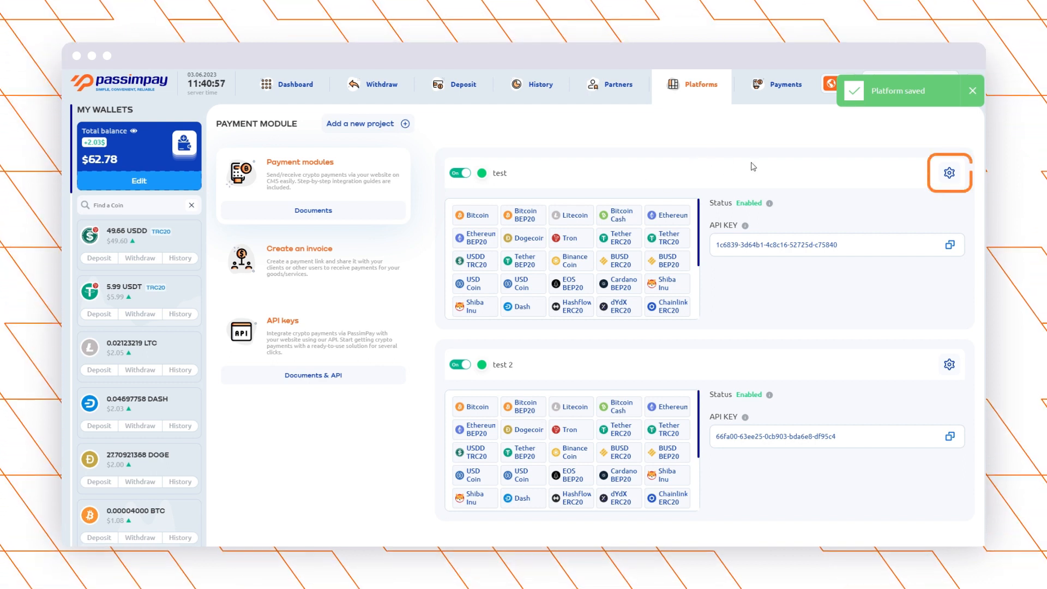
click(950, 172)
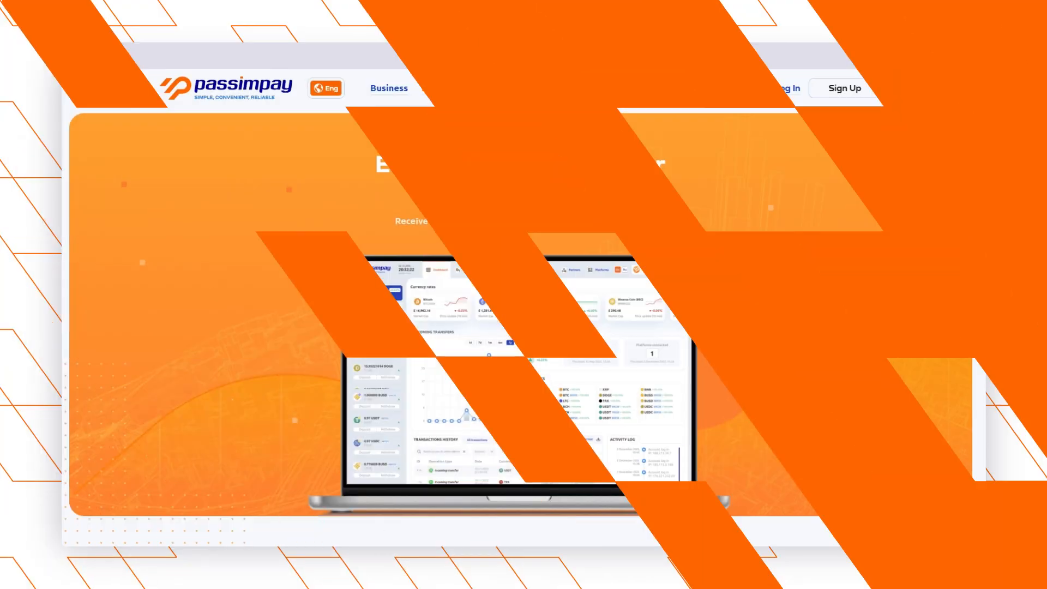
click(613, 89)
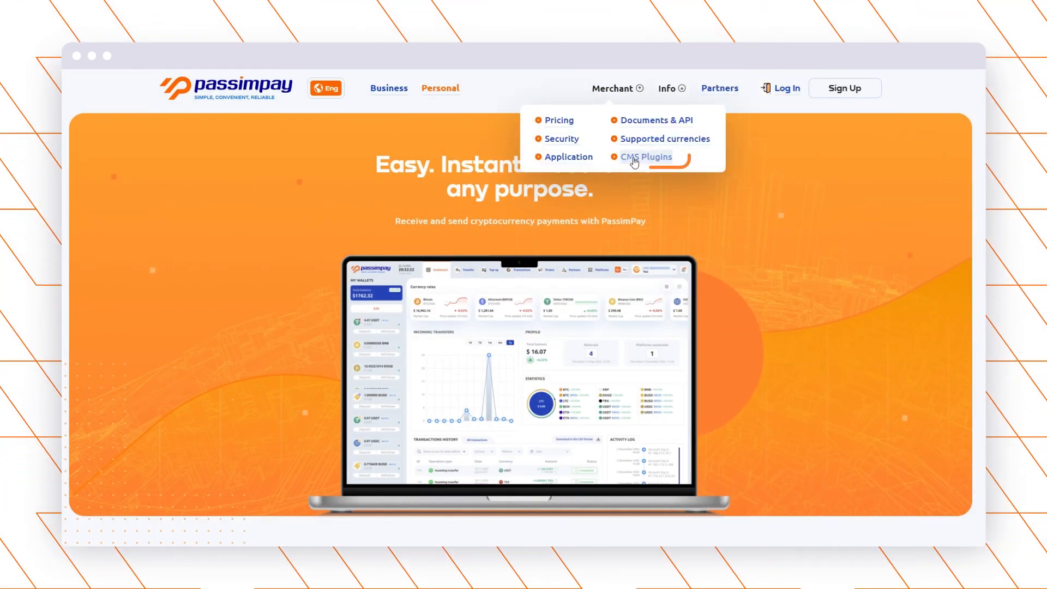
click(646, 157)
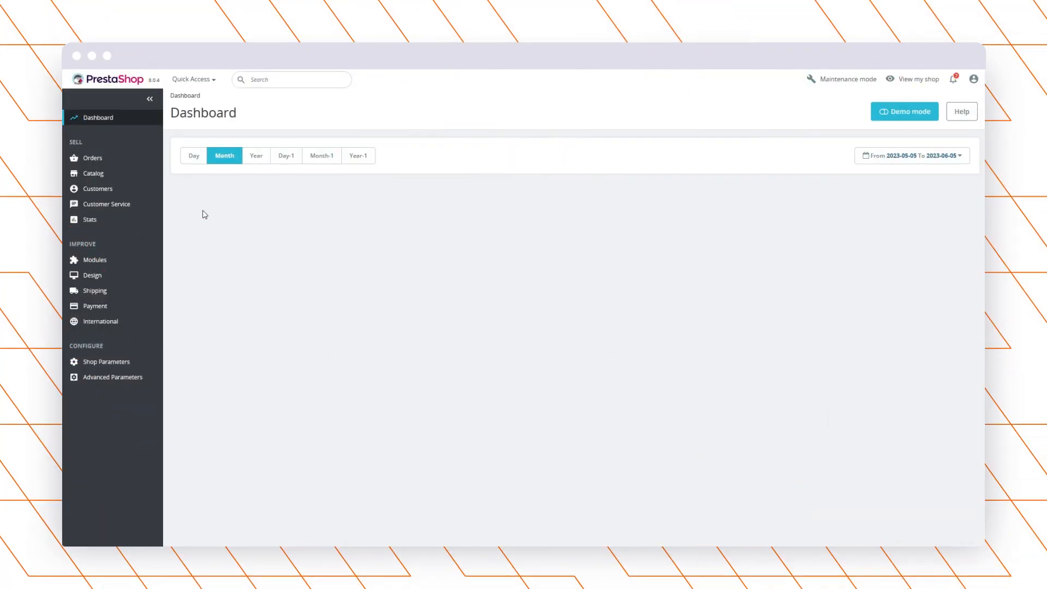
Upload the Passimpay plugin archive through Modules > Module Manager
click(95, 260)
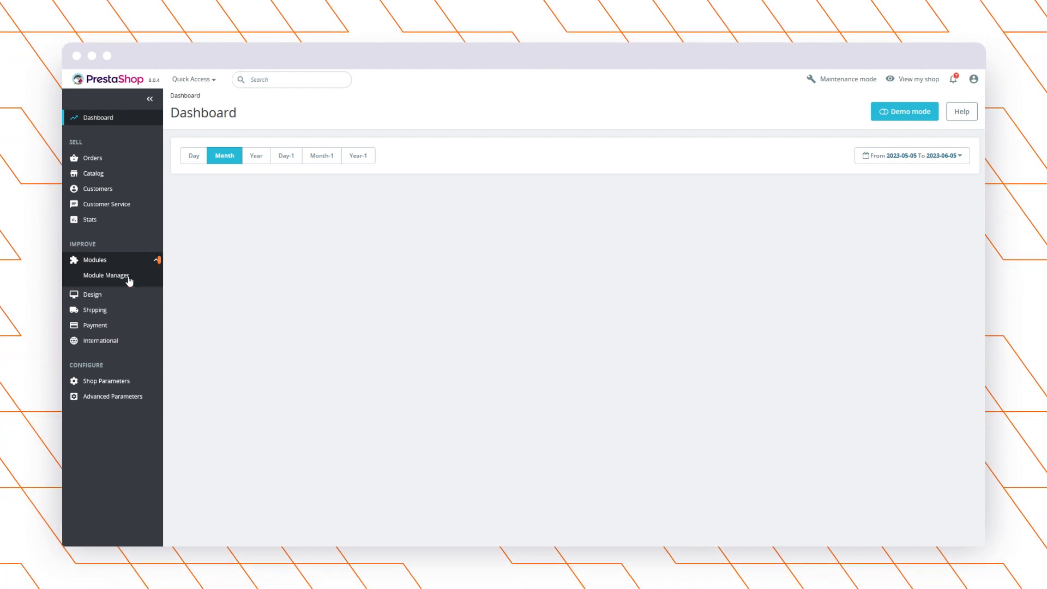
click(105, 275)
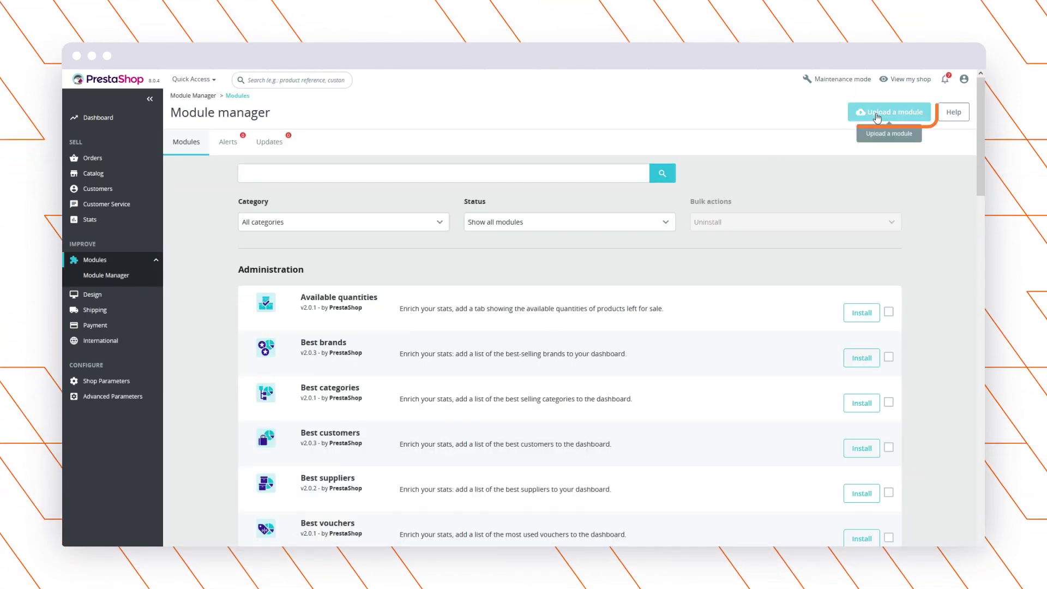
click(890, 111)
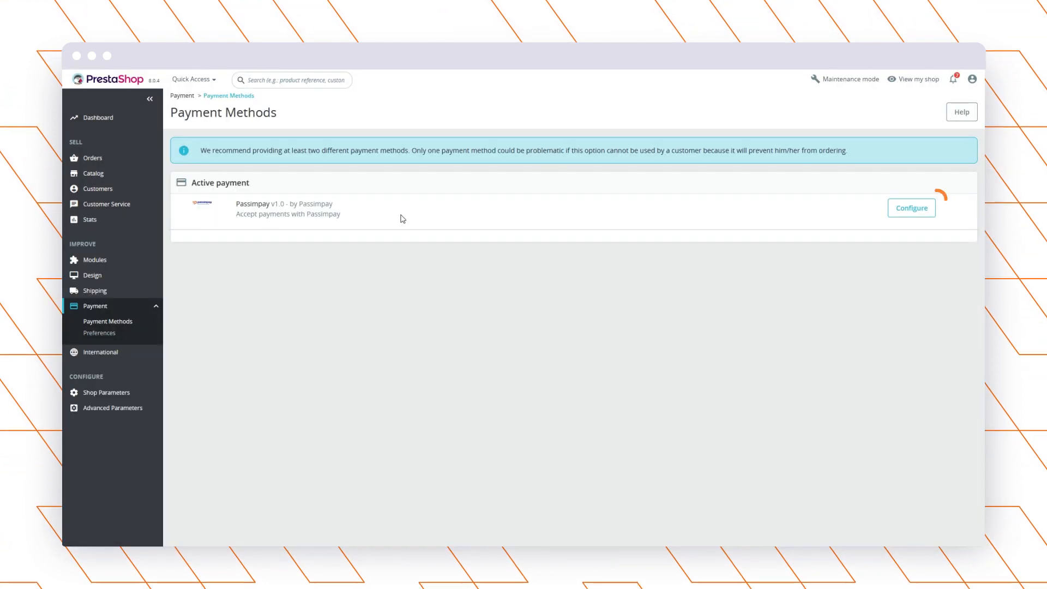
Enter the Platform ID and secret key in Passimpay's configuration and update the settings
click(911, 207)
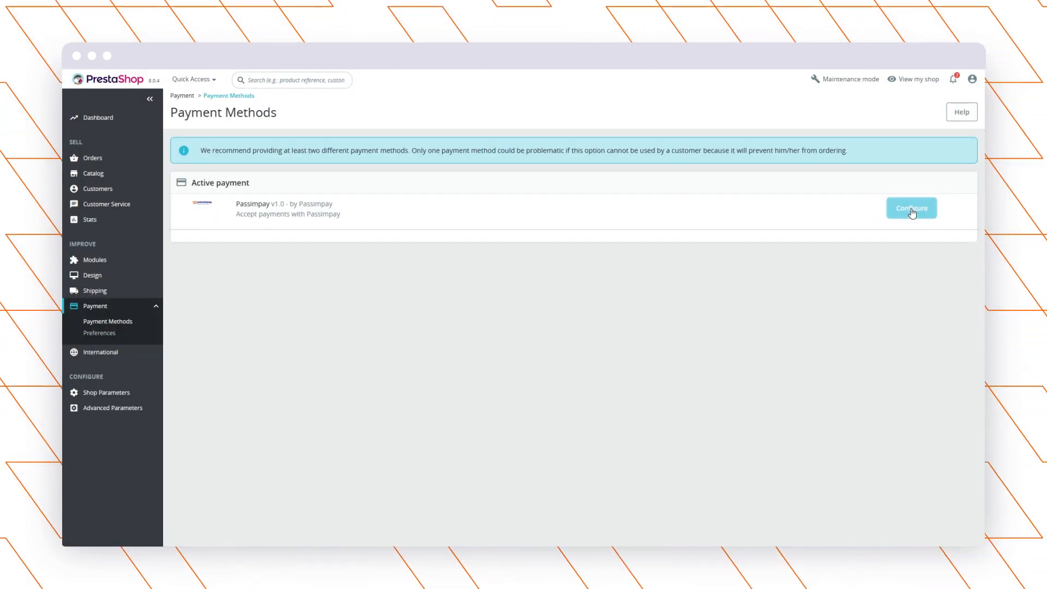
click(911, 208)
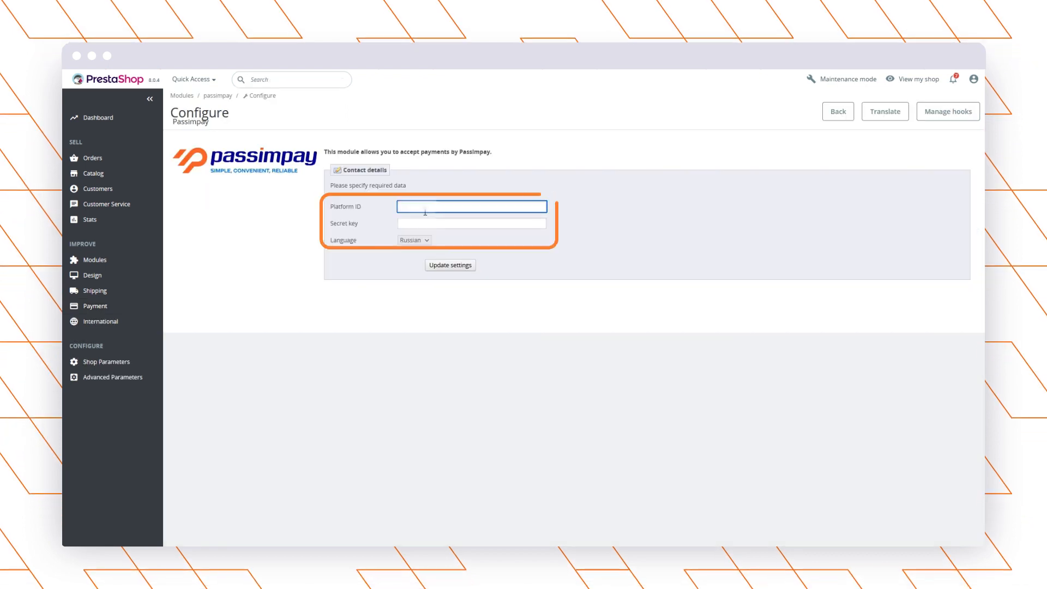
click(471, 222)
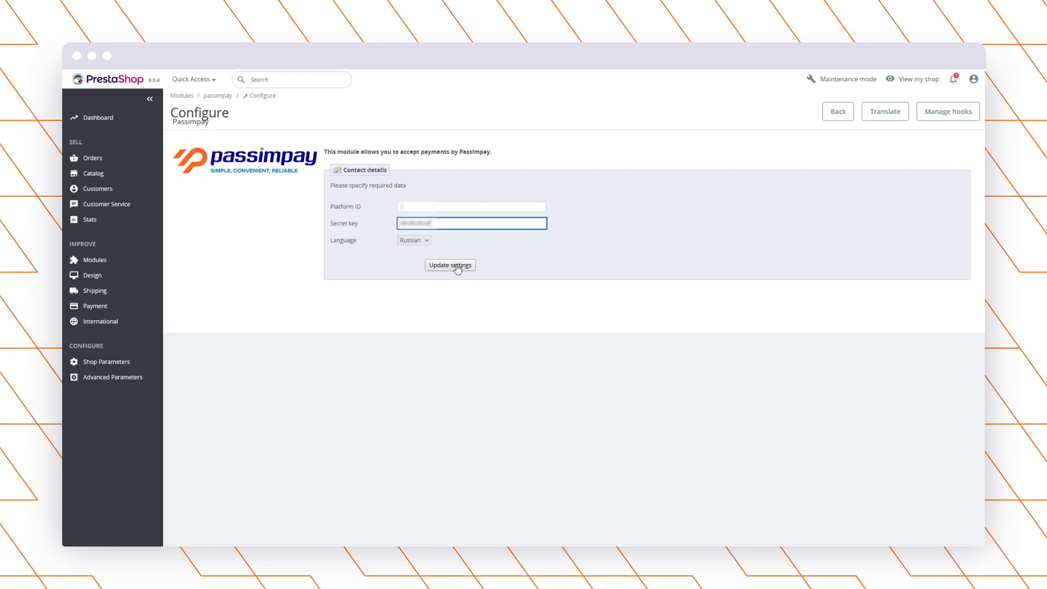
click(450, 265)
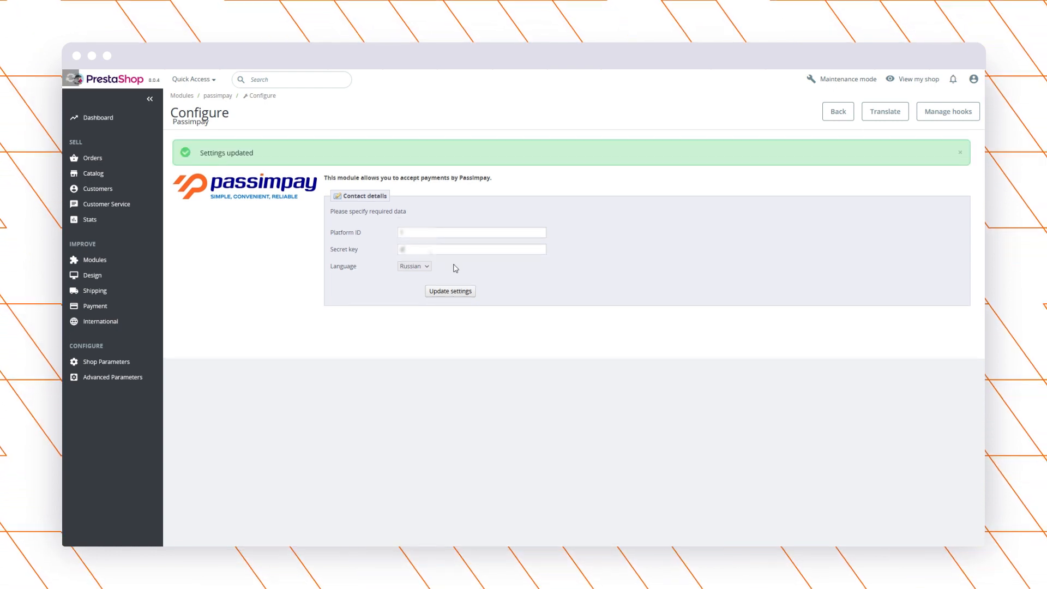